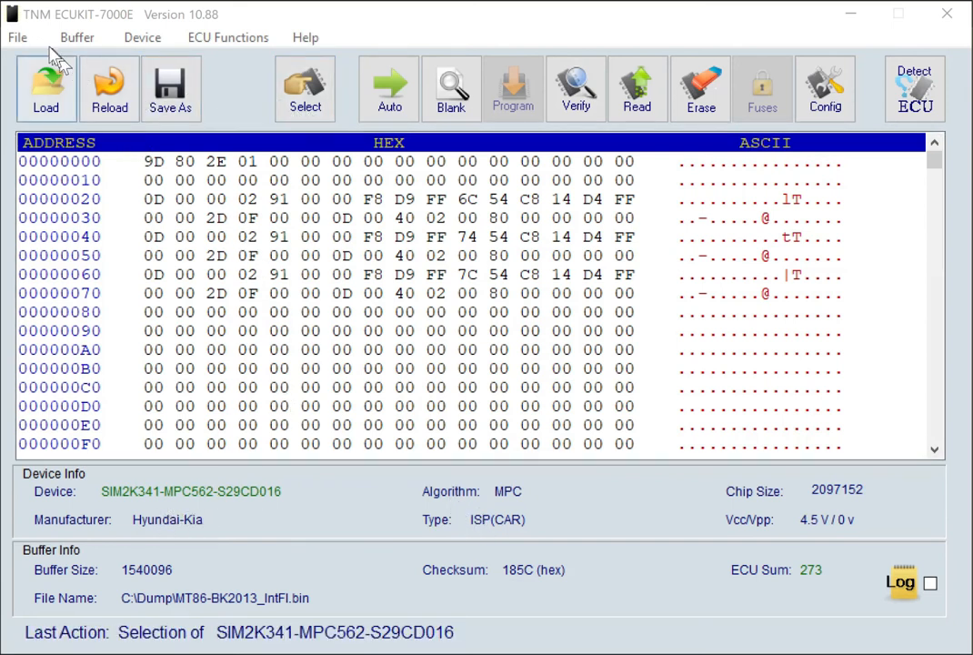
Load the IX35 2010-SIM2k341.bin dump from C:\Dump into the buffer.
click(45, 89)
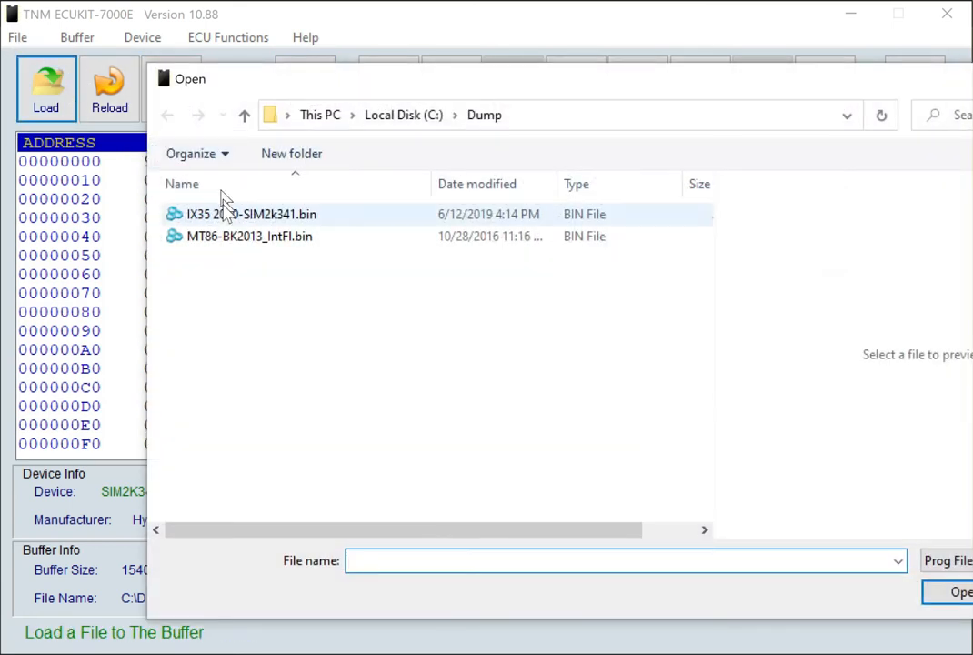
click(252, 214)
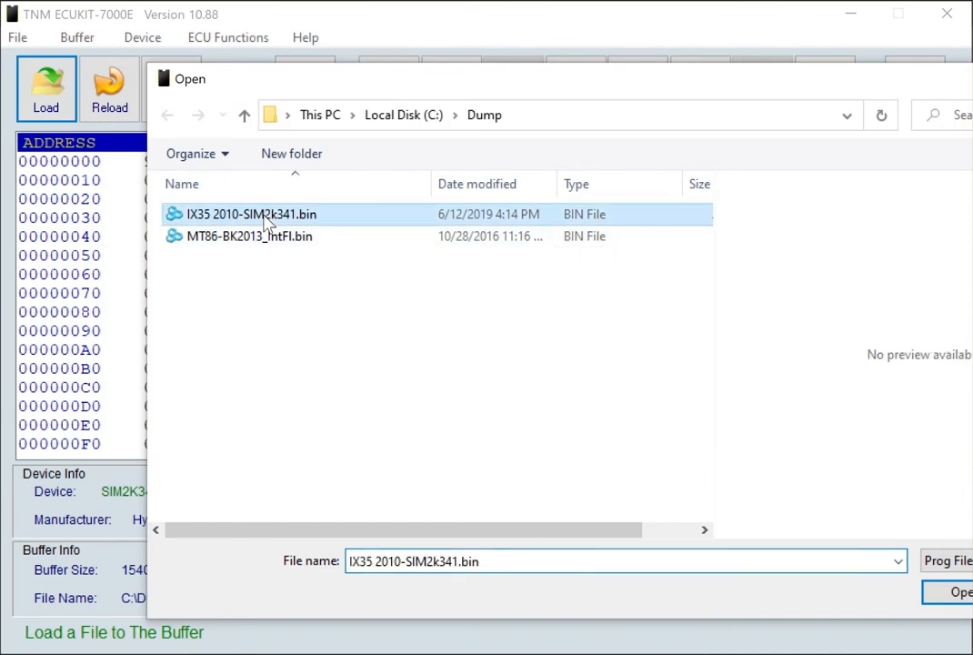
click(959, 591)
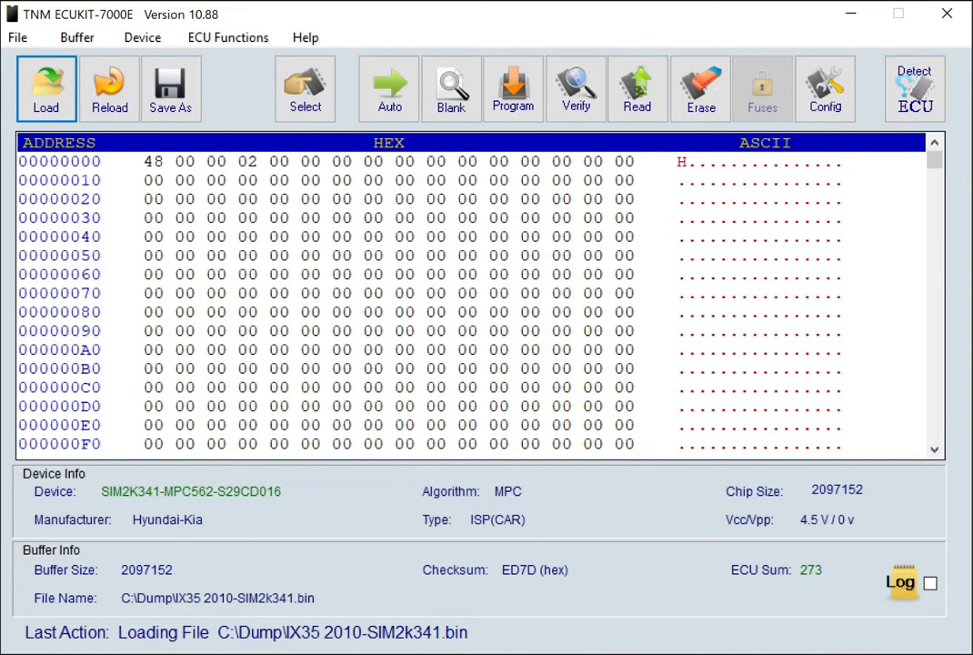
Open the Hex Calculator from the buffer editing options for the loaded IX35 dump.
right_click(361, 224)
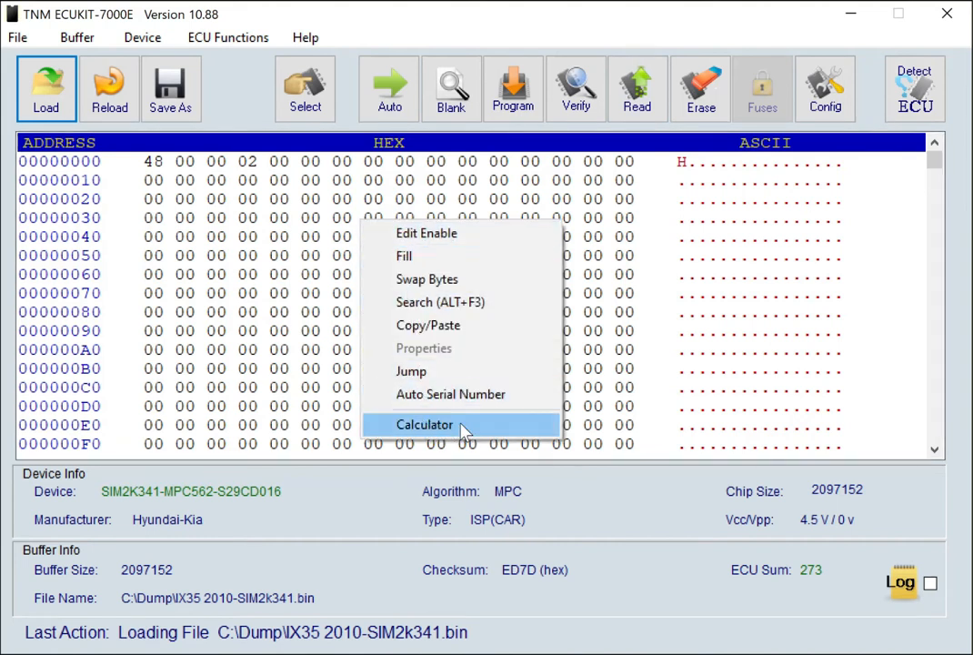
mouse_move(109, 54)
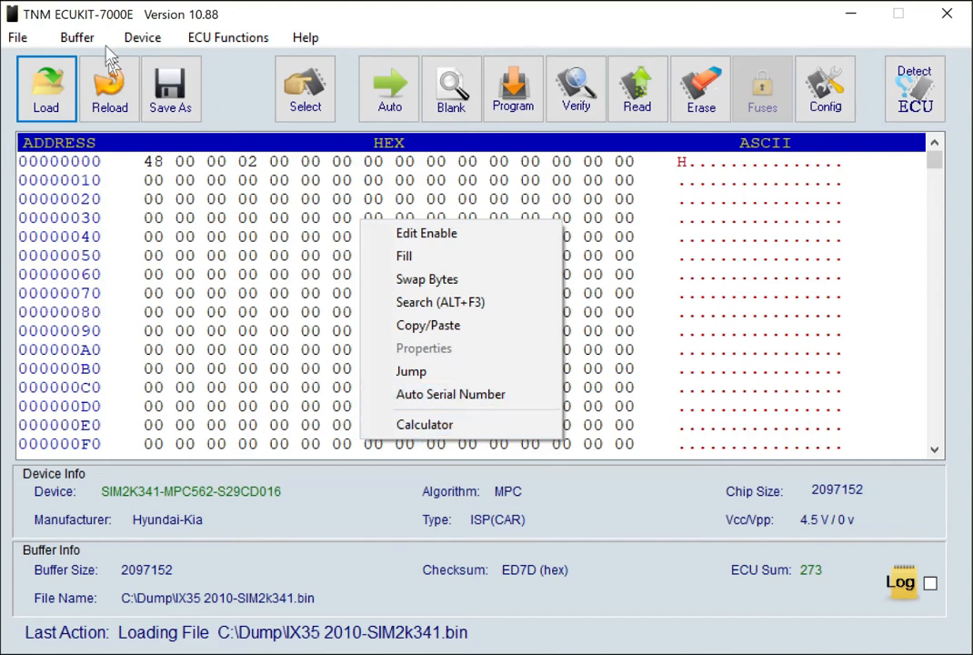
click(78, 37)
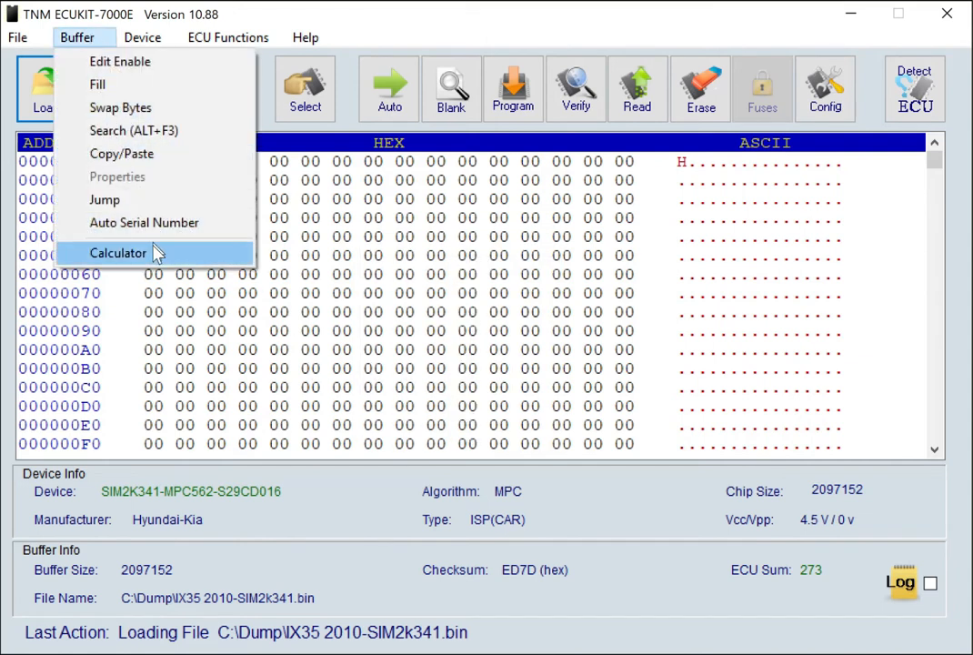
click(118, 252)
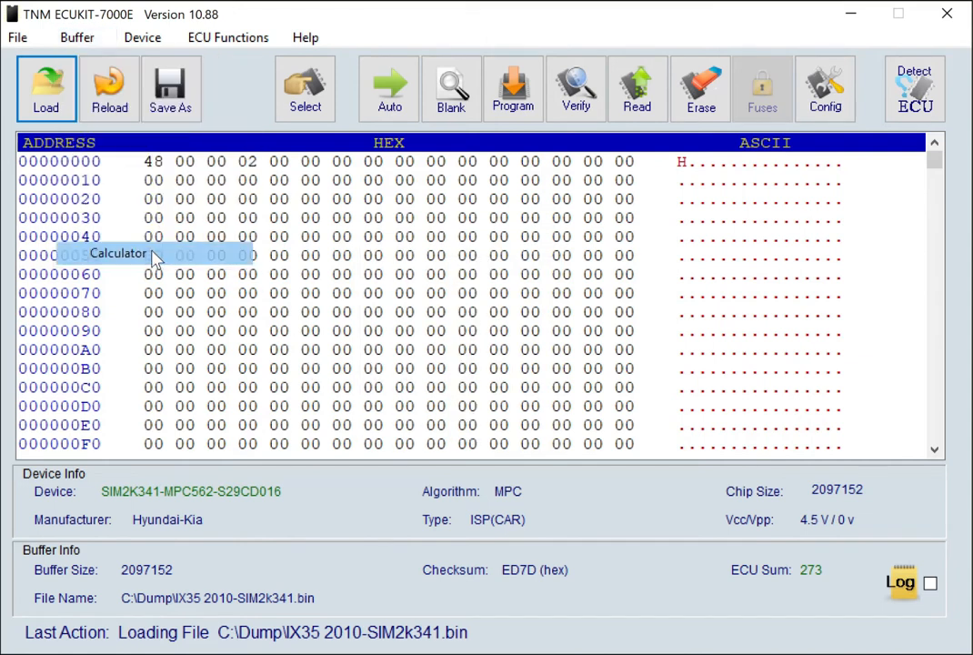
click(116, 254)
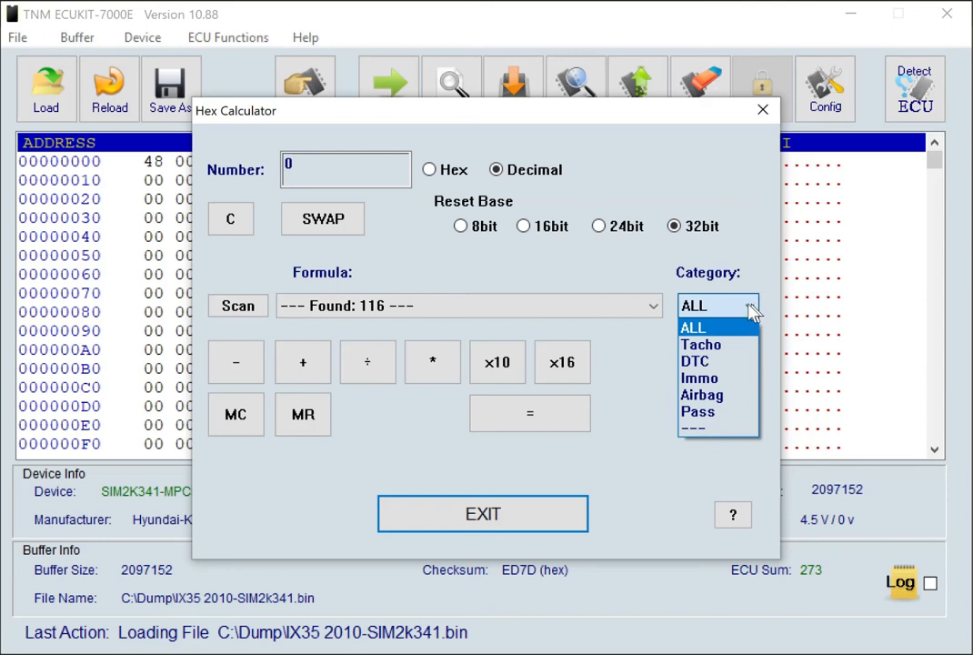
mouse_move(700, 377)
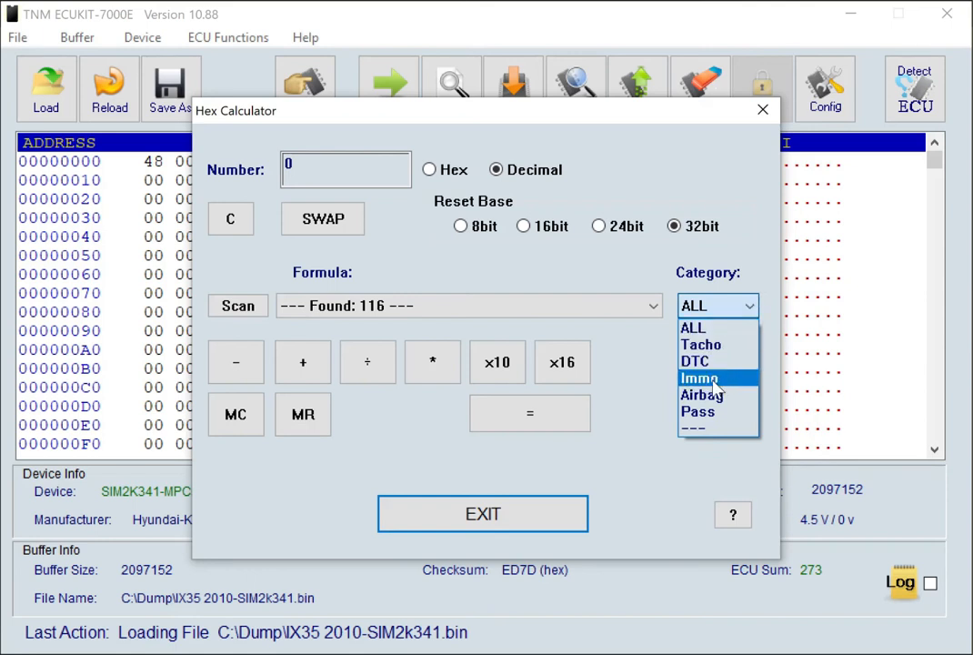
Filter to Immo formulas and apply Hyundai_SIM2K_34x-IMMO-OFF.c to the dump.
click(700, 378)
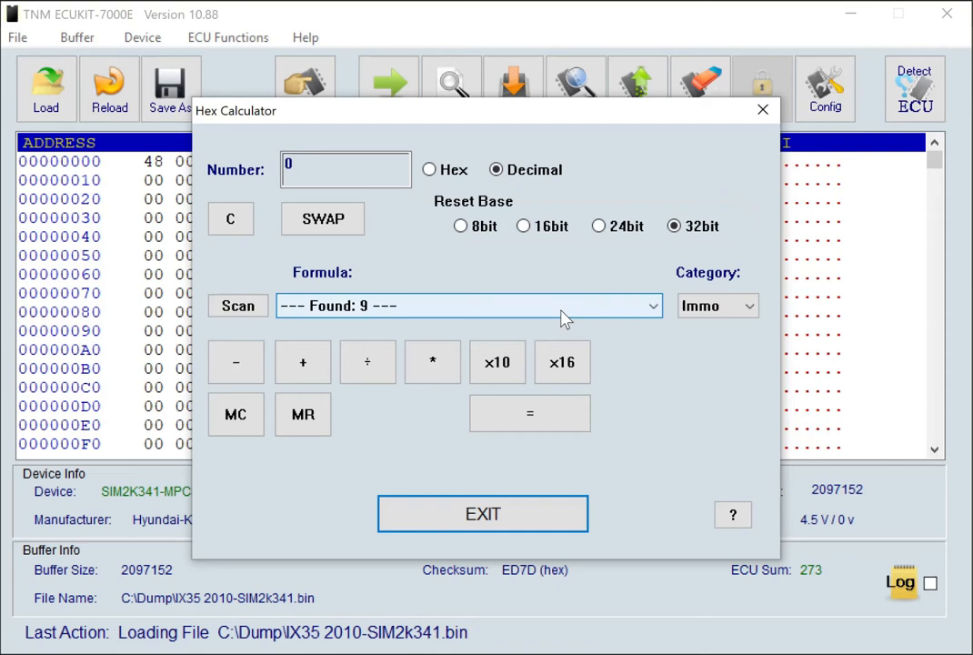
click(651, 305)
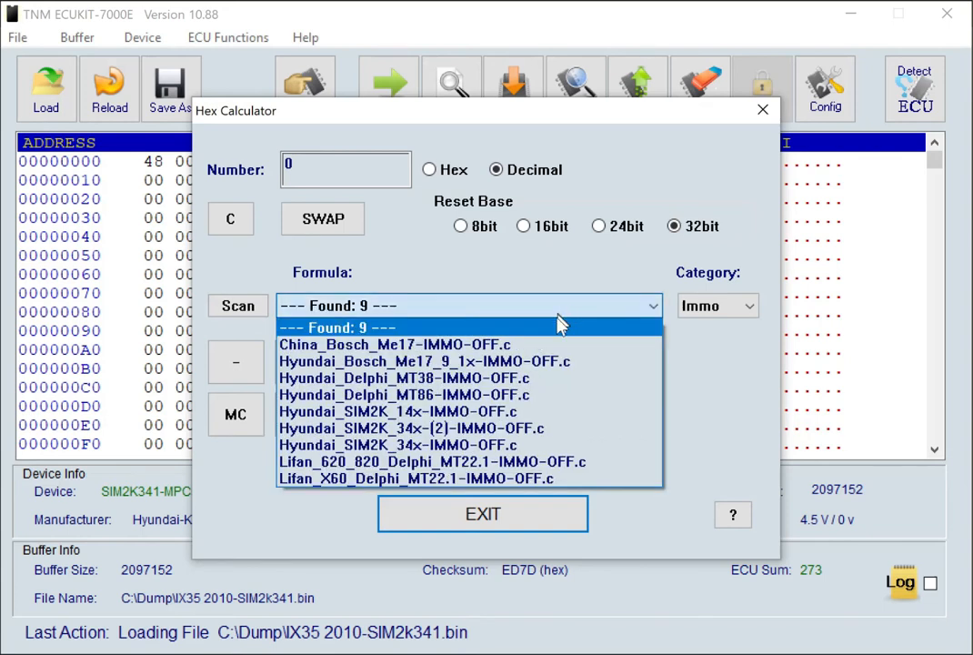
click(398, 444)
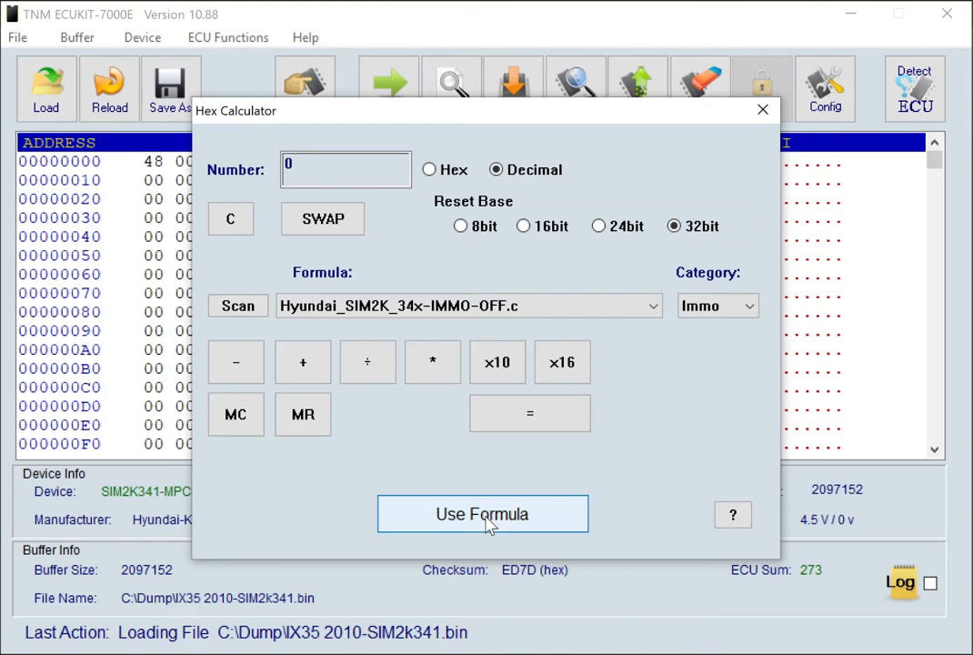
click(482, 514)
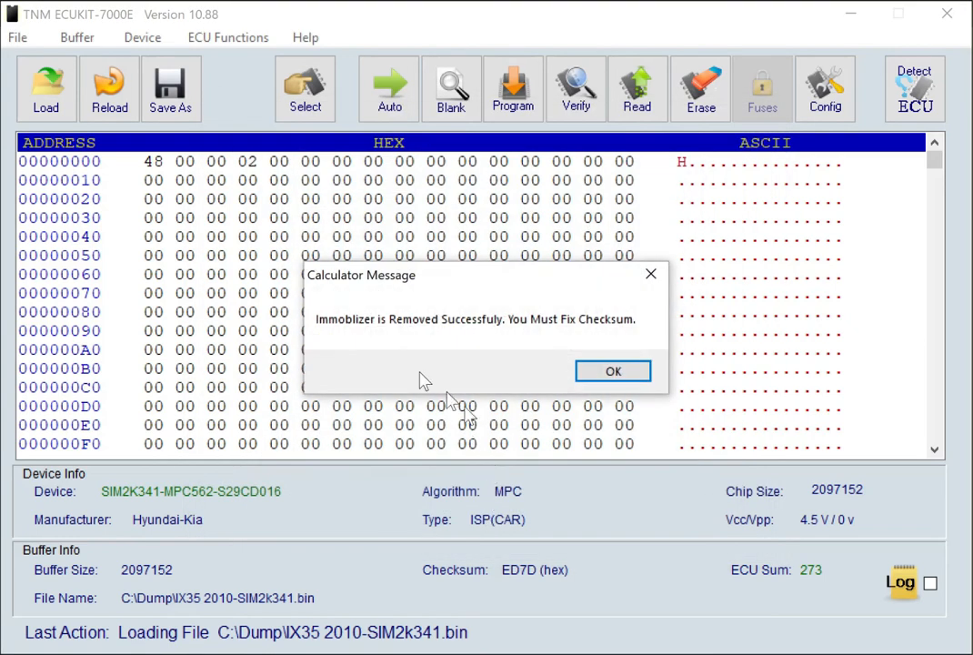
mouse_move(552, 340)
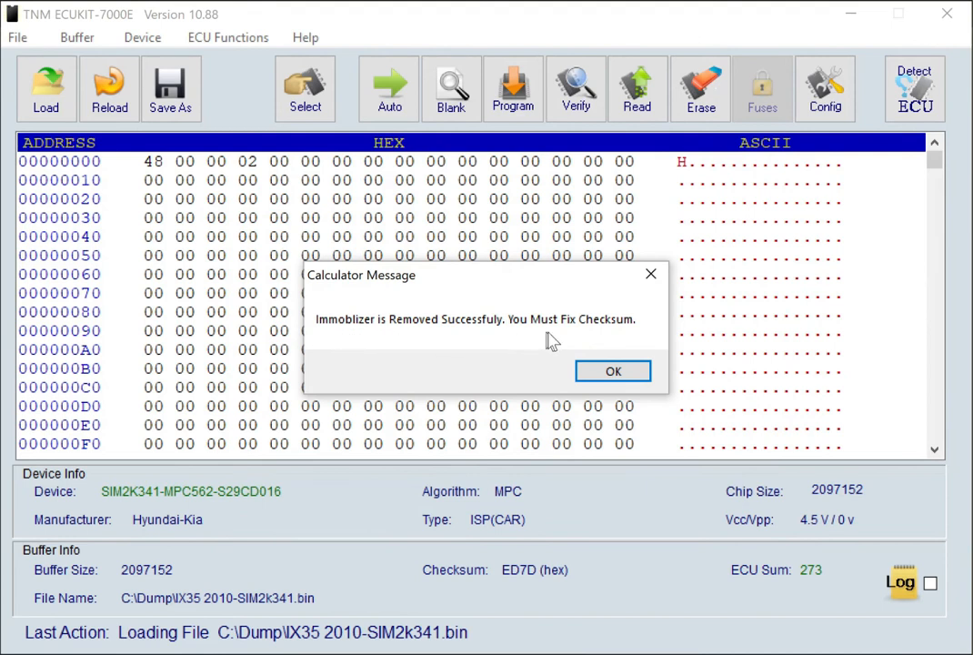
mouse_move(613, 371)
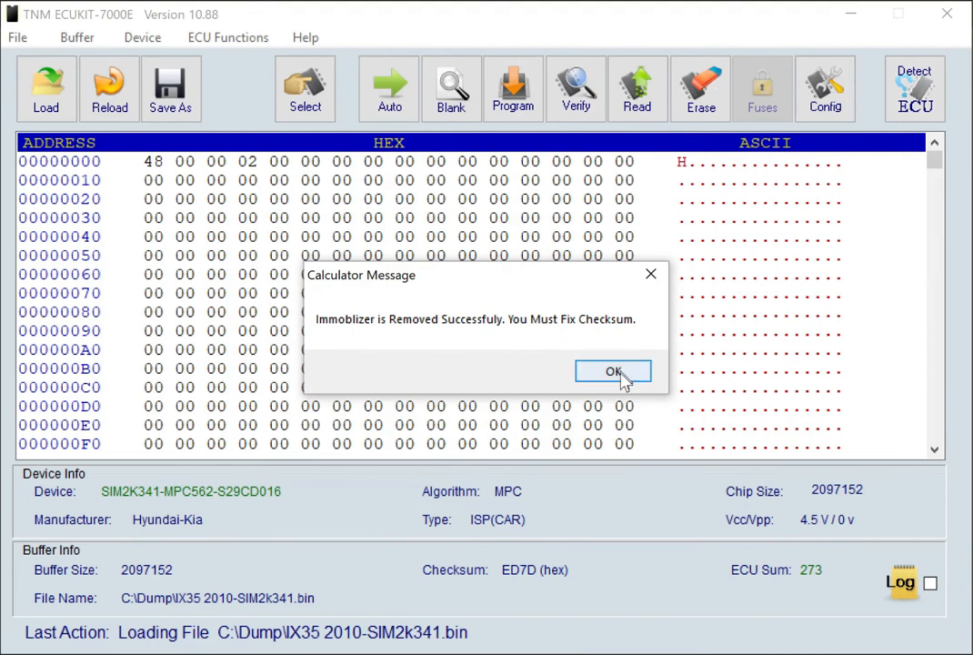
mouse_move(607, 336)
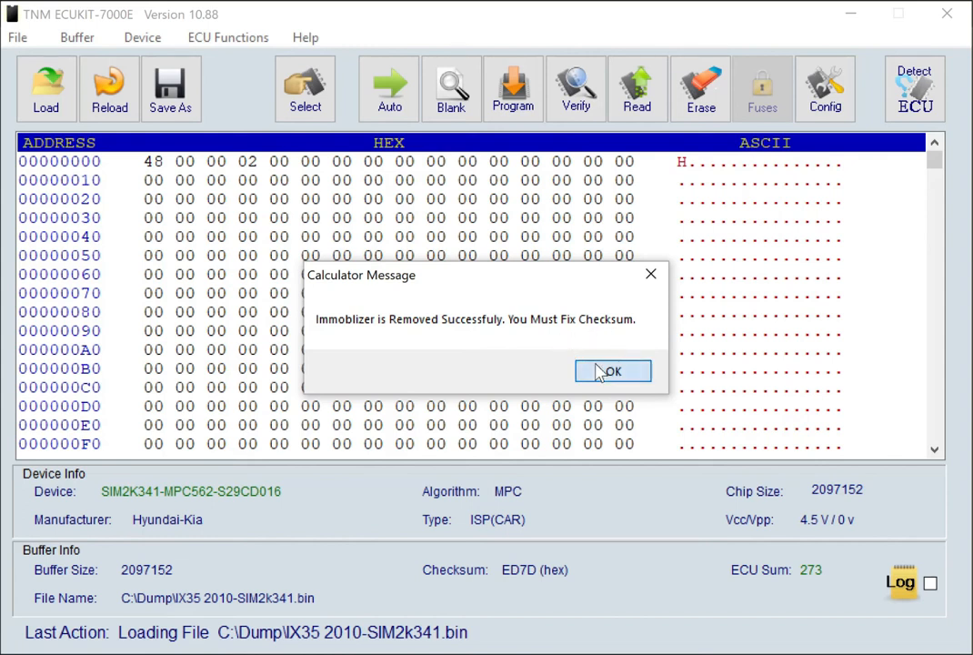
Acknowledge the immobilizer-removed, checksum-needs-fixing message with OK.
click(613, 371)
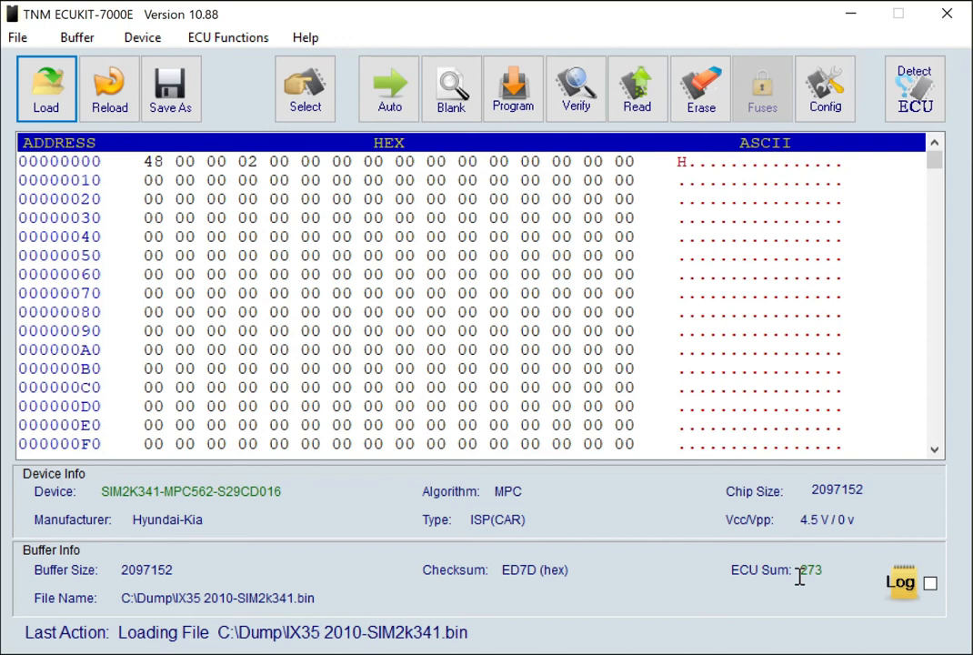
mouse_move(669, 575)
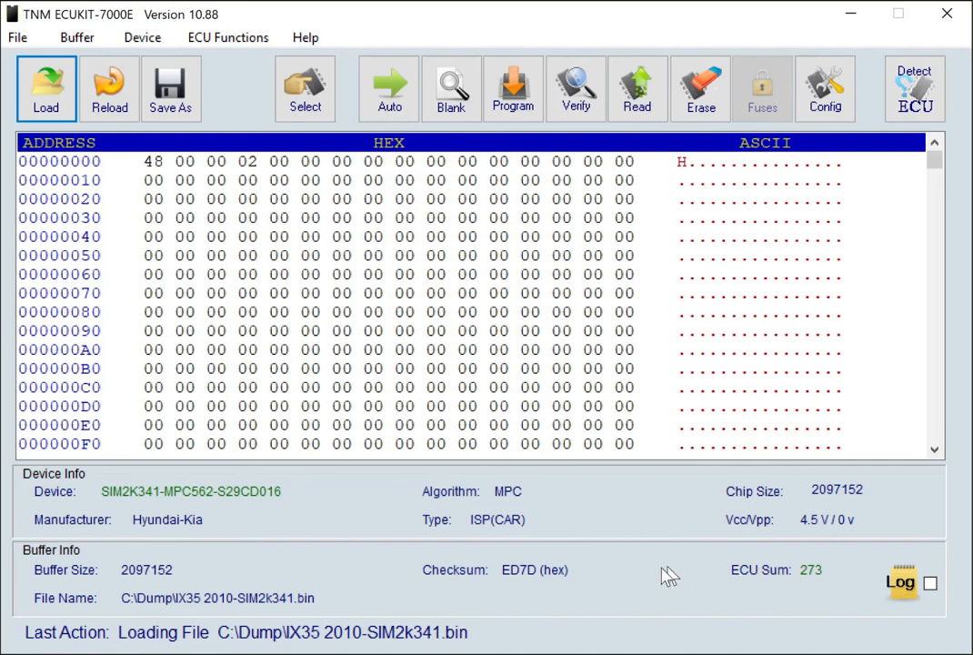
Start programming the ECU with the modified dump until the checksum fix prompt appears.
click(513, 89)
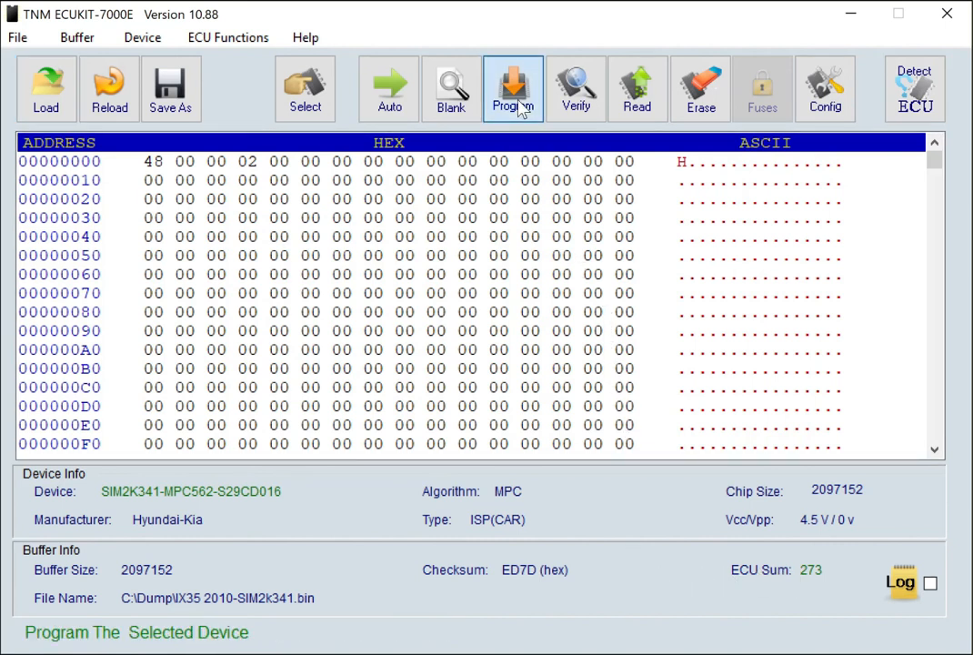
click(513, 88)
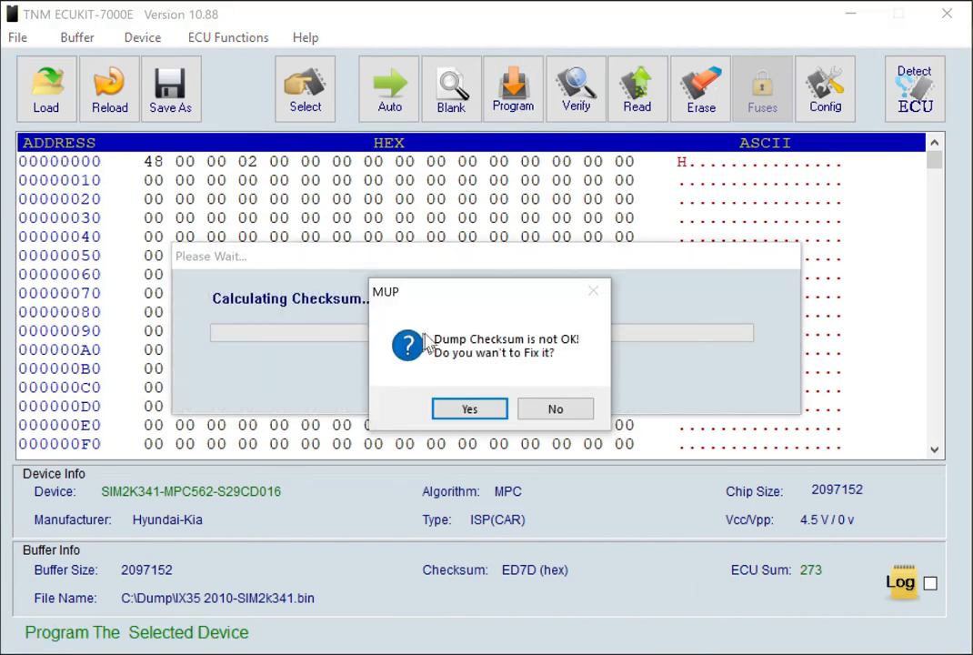